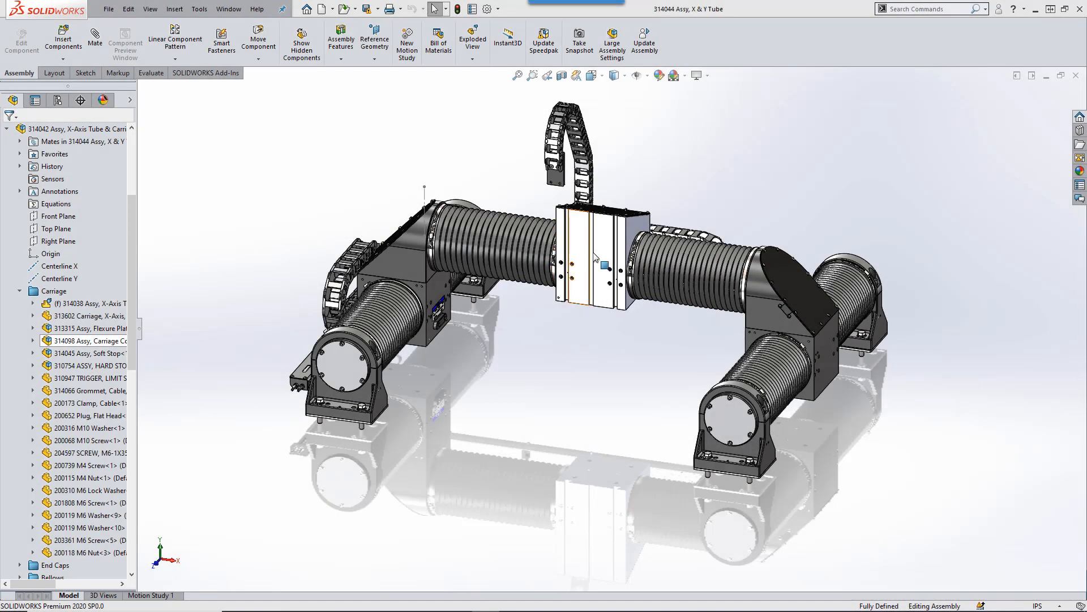
Open the carriage part 313602 on its own from the X & Y tube assembly tree
click(597, 260)
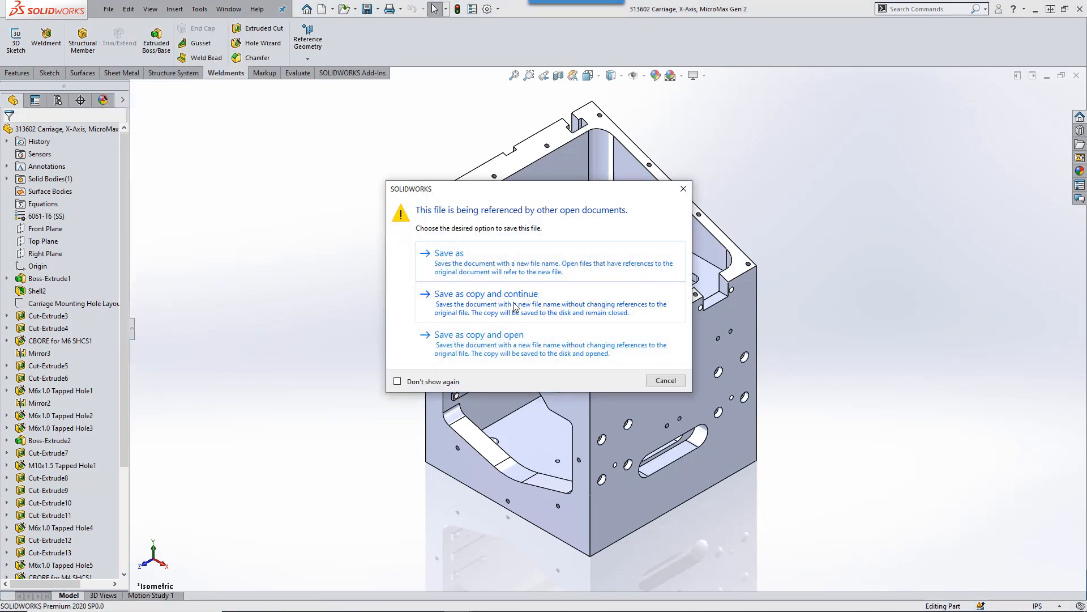
click(449, 252)
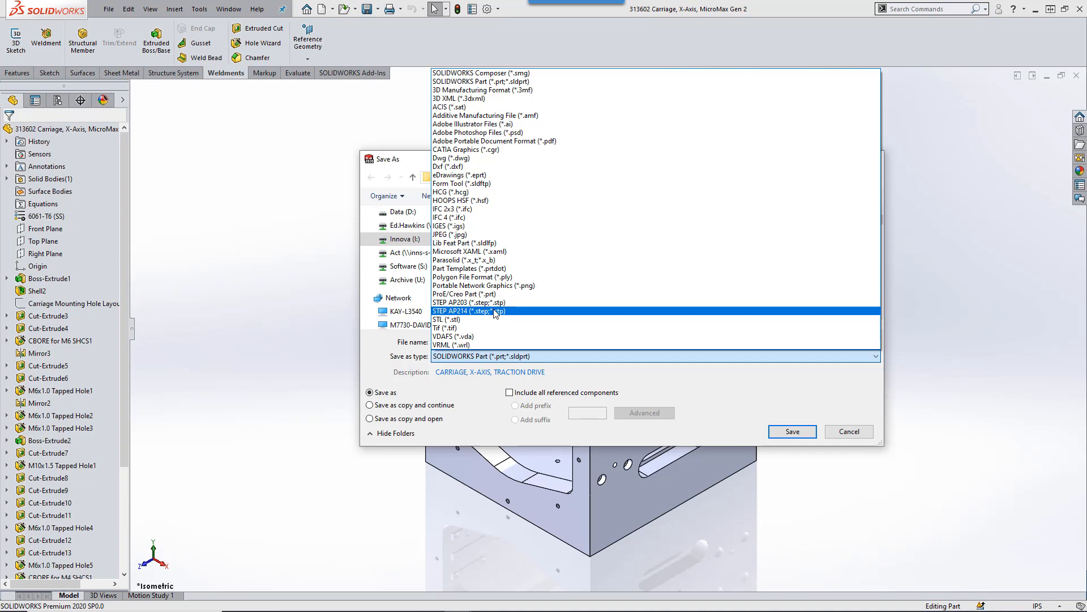
click(467, 310)
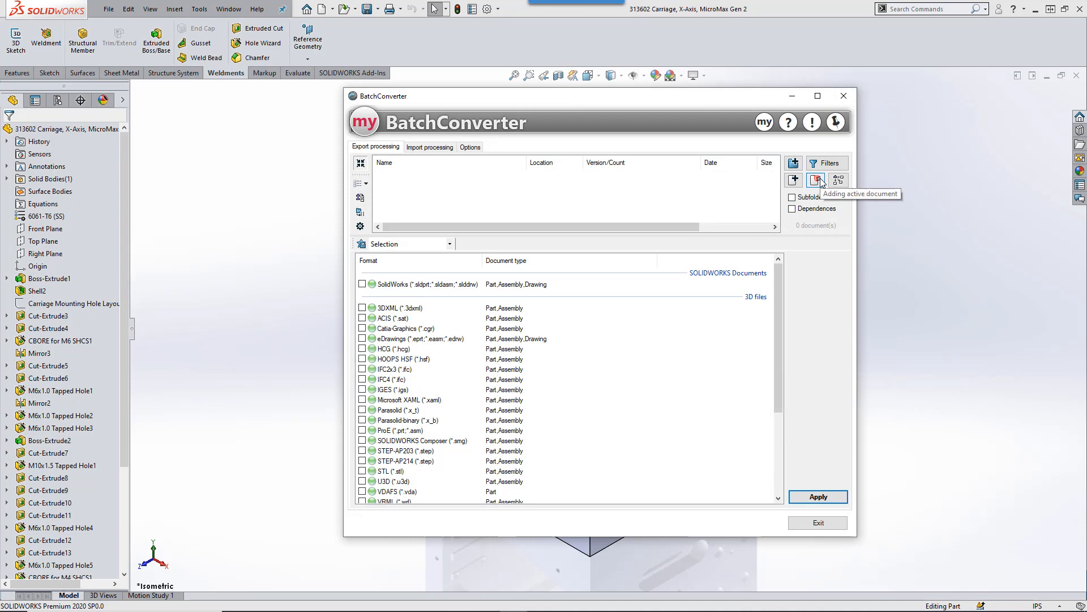
Queue the active carriage part in BatchConverter with ACIS and eDrawings formats checked
click(816, 180)
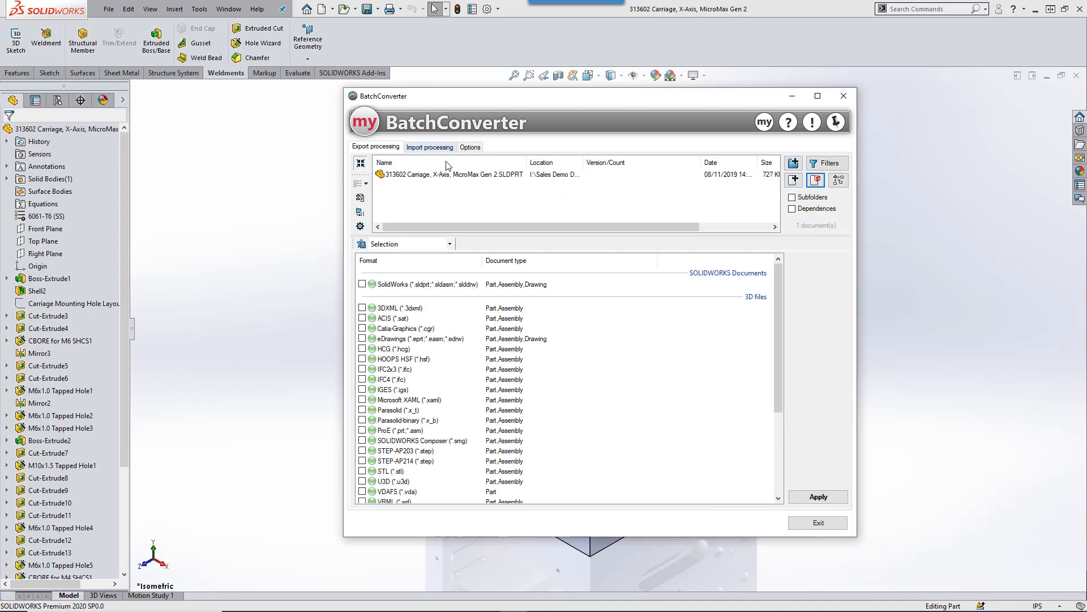
click(363, 317)
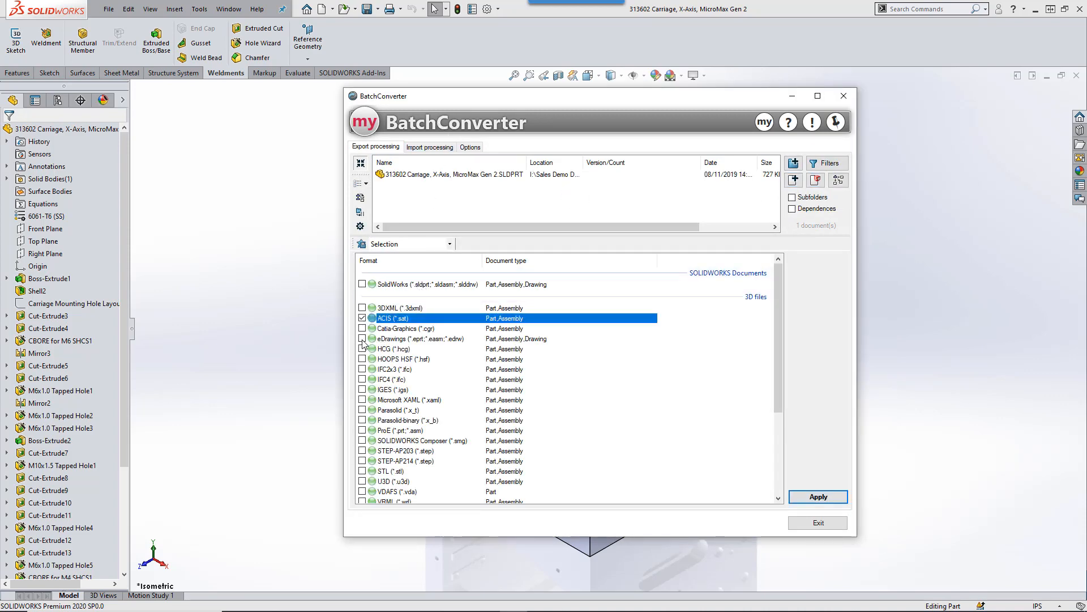
click(363, 338)
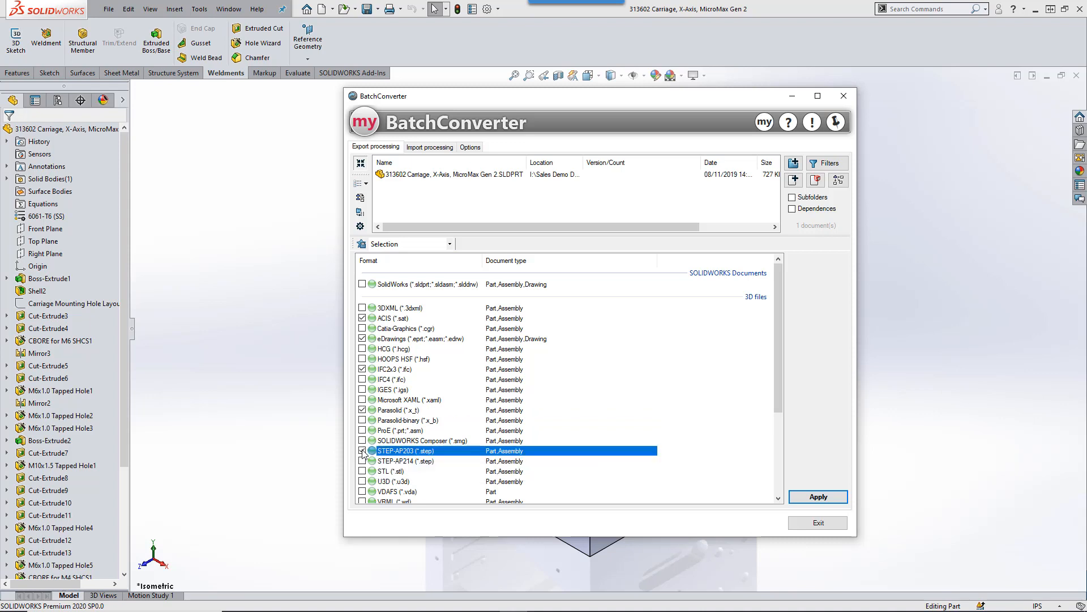
Show the target-location options for the generated files under Options
click(470, 146)
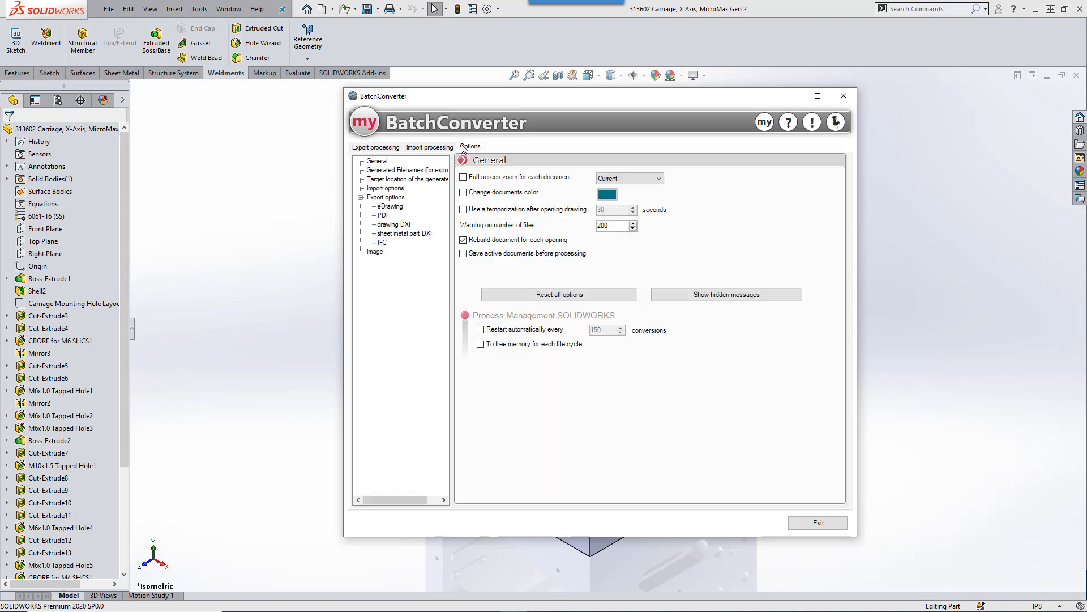
click(407, 179)
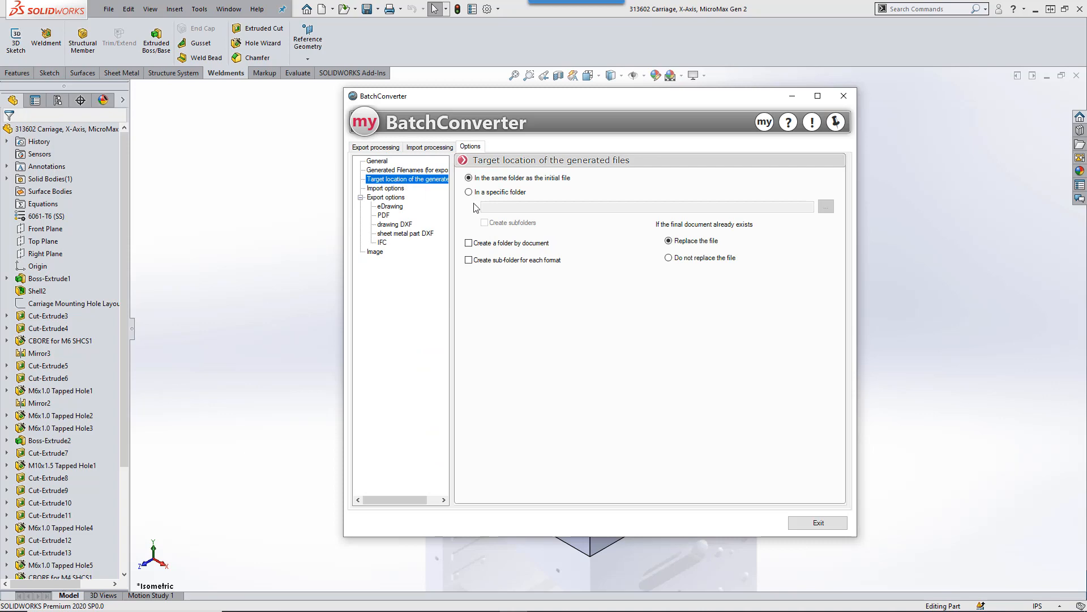